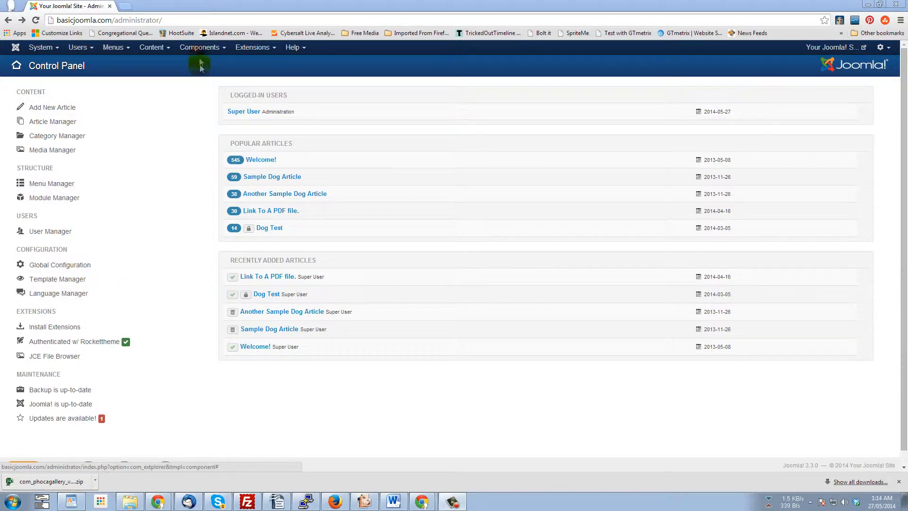
Step: Open the Phoca Gallery control panel from Components and go to its Images list
left_click(200, 47)
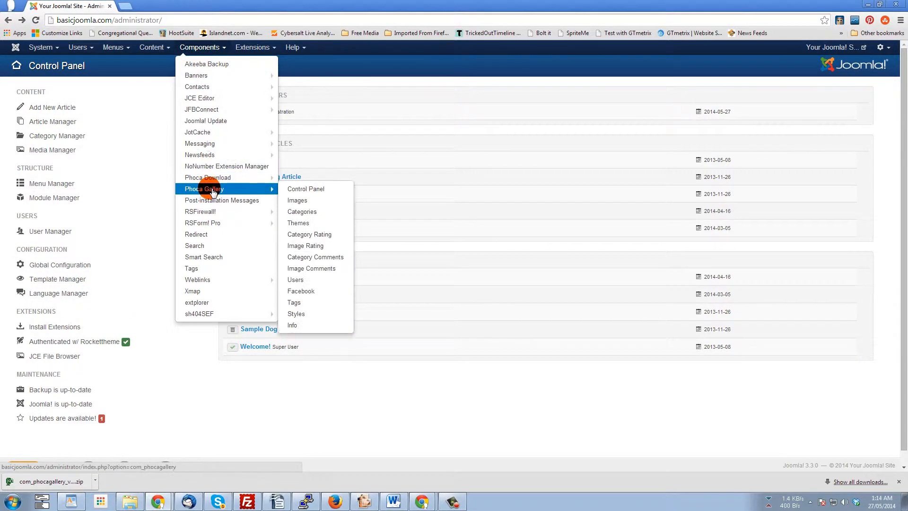
left_click(305, 188)
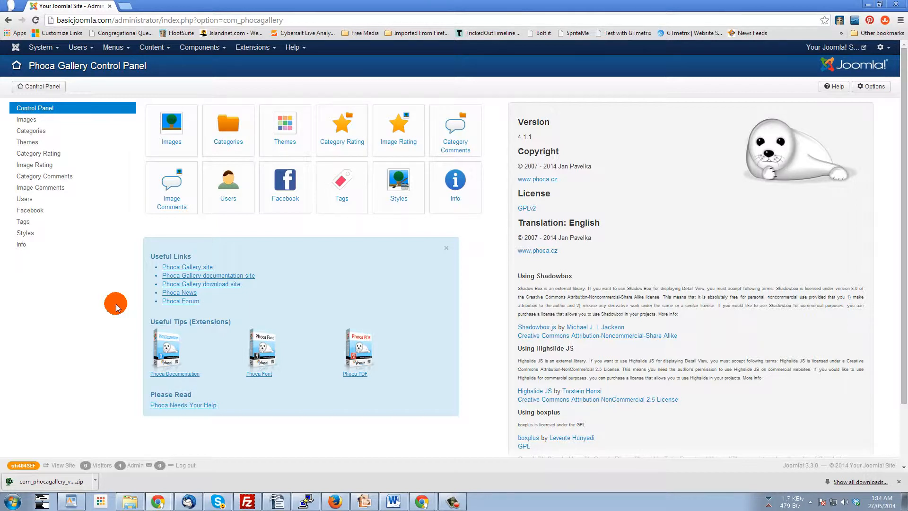
left_click(171, 124)
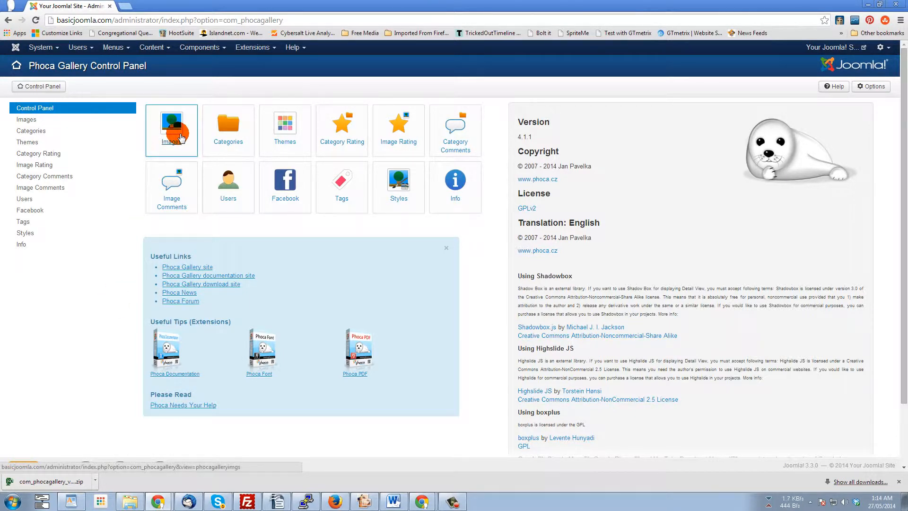
left_click(171, 126)
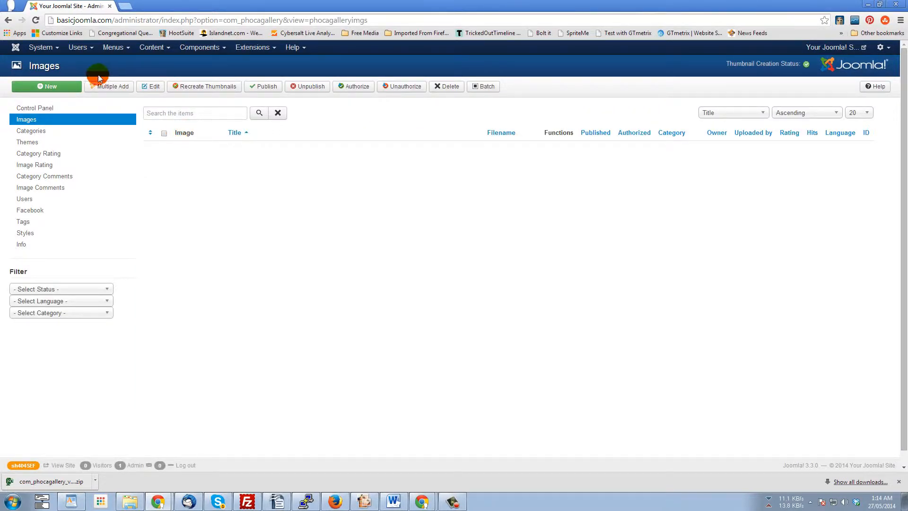
Step: Open Multiple Add to browse the phocagallery folder's subfolders and snow car pictures
left_click(109, 86)
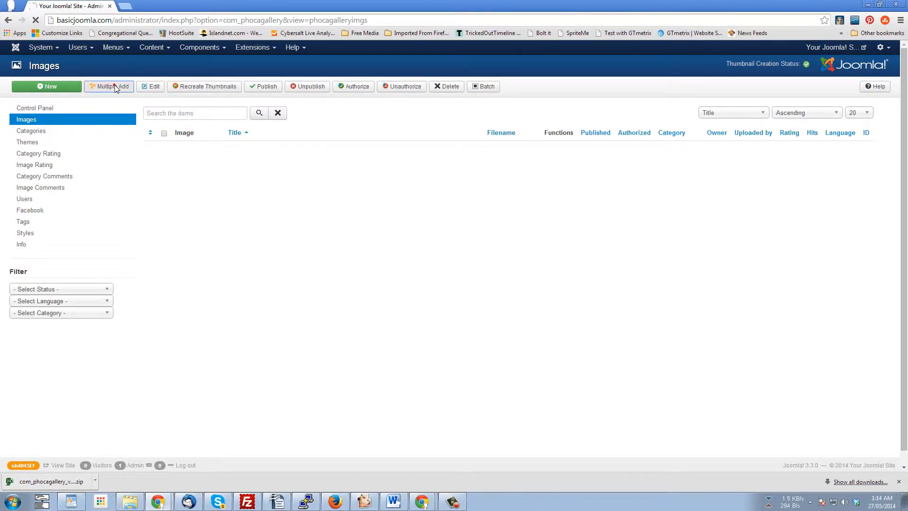
left_click(109, 85)
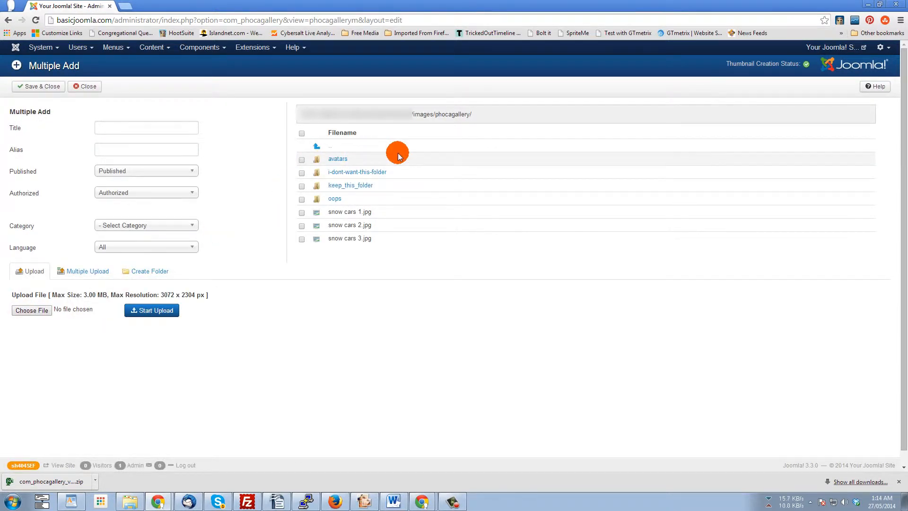
mouse_move(380, 160)
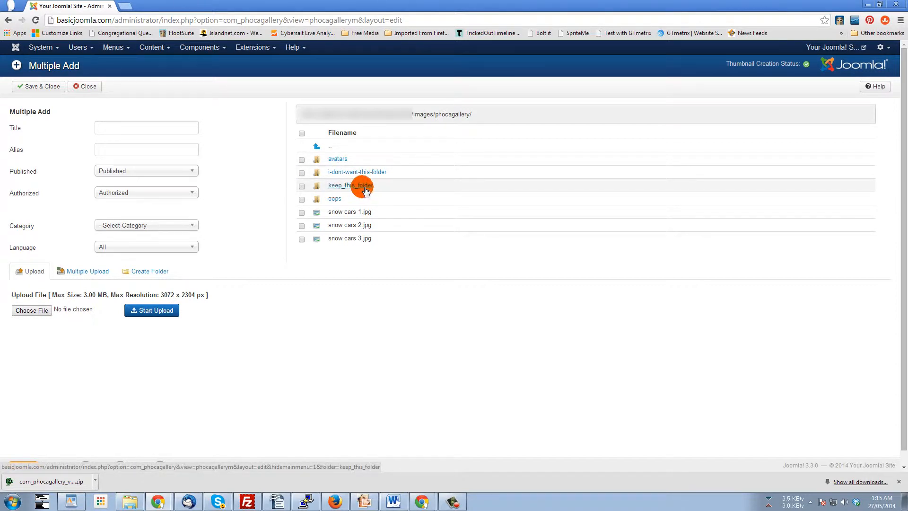
mouse_move(356, 201)
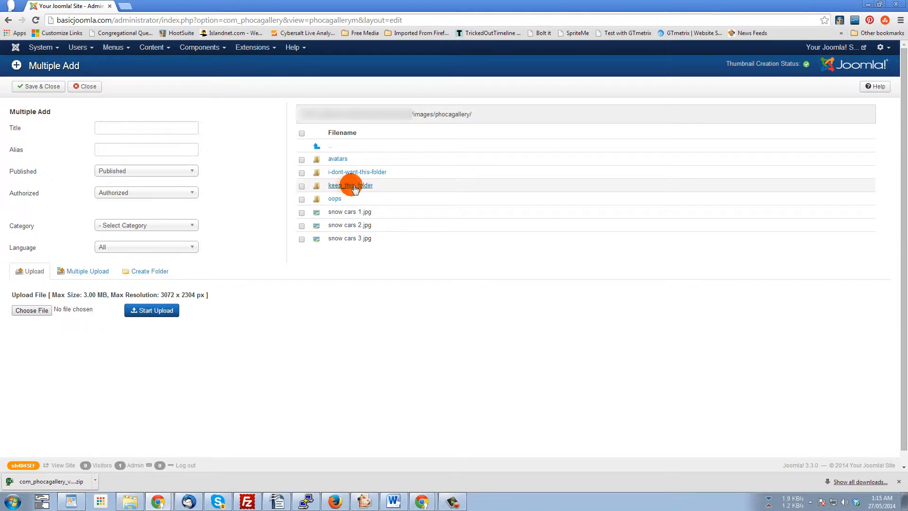
Step: Look inside keep_this_folder, return to phocagallery, and tick the three snow cars images
left_click(350, 185)
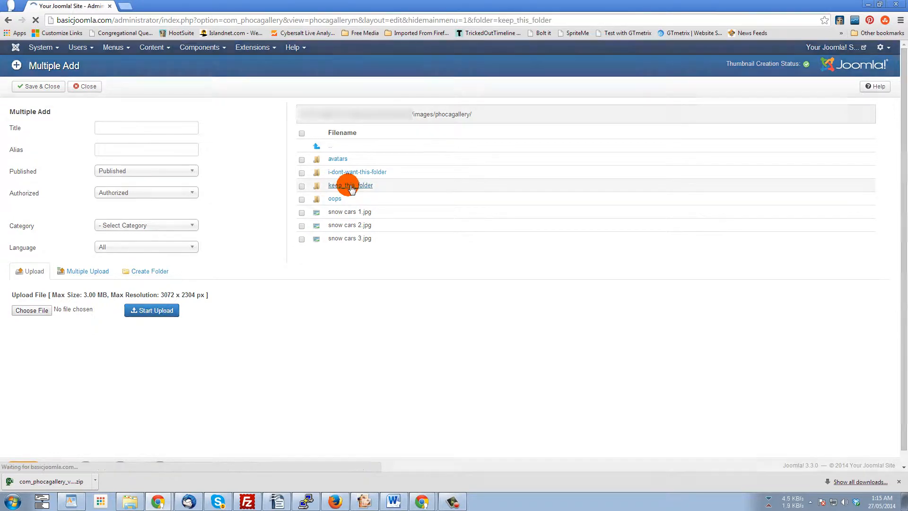
left_click(350, 185)
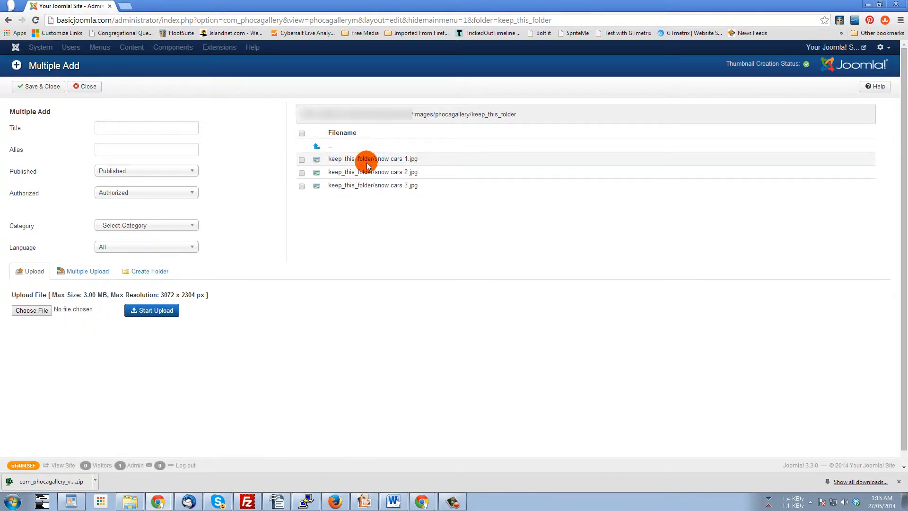
left_click(330, 146)
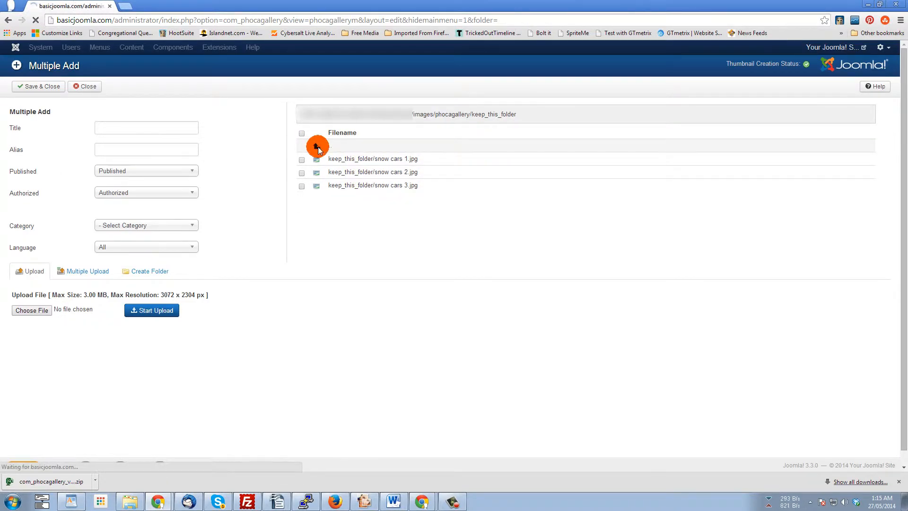
left_click(329, 147)
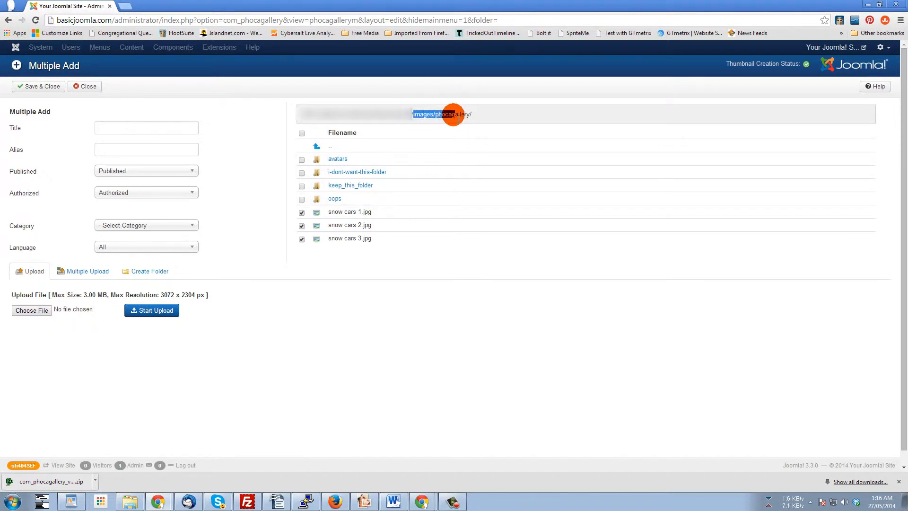
left_click(85, 86)
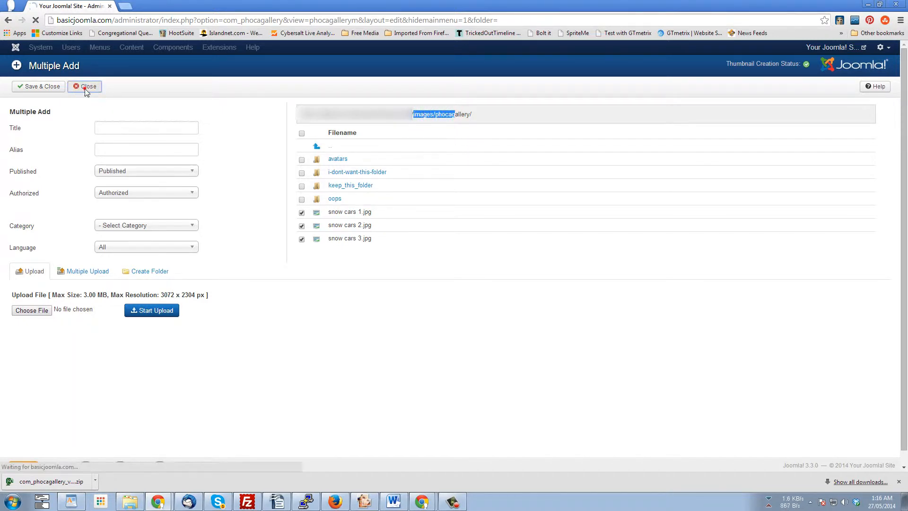
Step: Close Multiple Add without saving and launch eXtplorer from Components
left_click(84, 86)
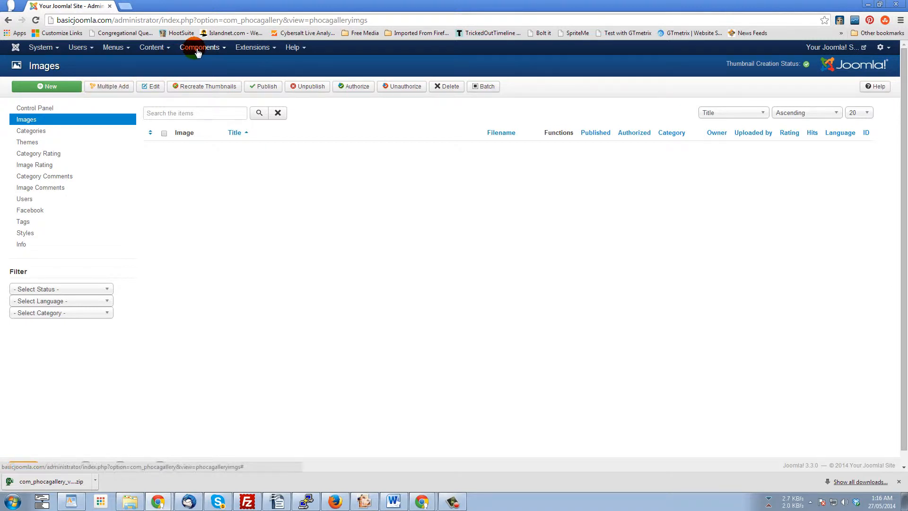
left_click(200, 47)
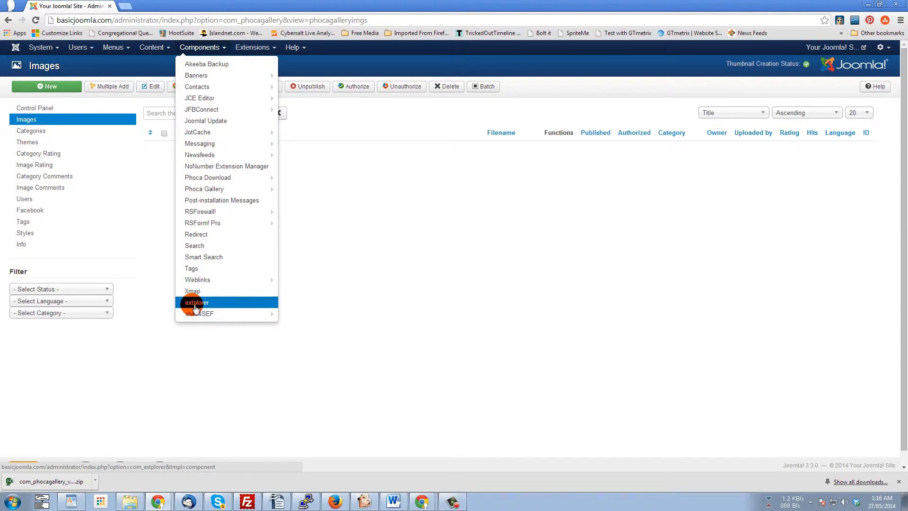
left_click(196, 302)
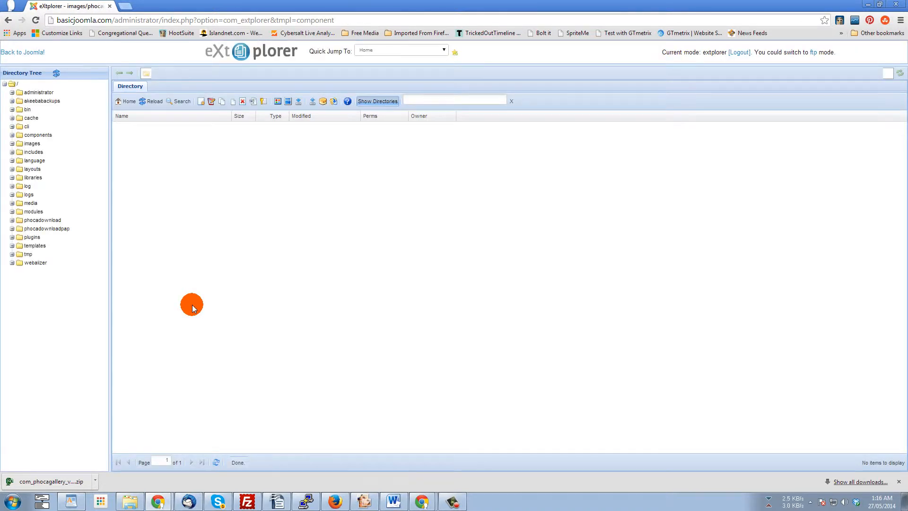
Step: Browse to images/phocagallery/keep_this_folder in eXtplorer, then return to the site root
left_click(57, 220)
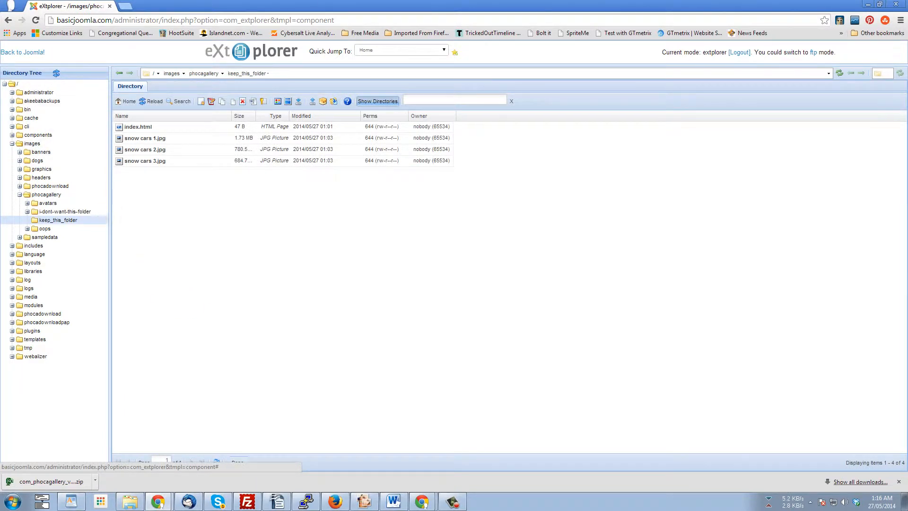
left_click(13, 84)
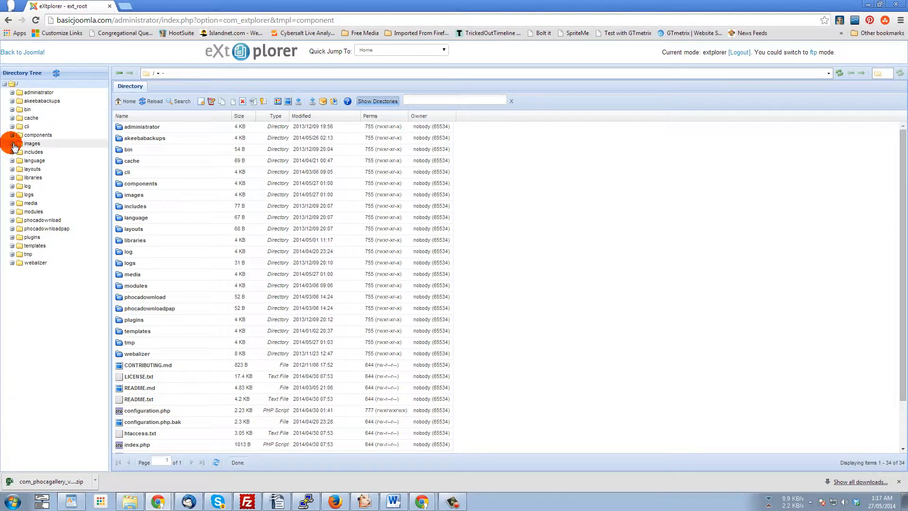
Step: Open images/phocagallery in eXtplorer and select the three snow cars JPG files
left_click(11, 143)
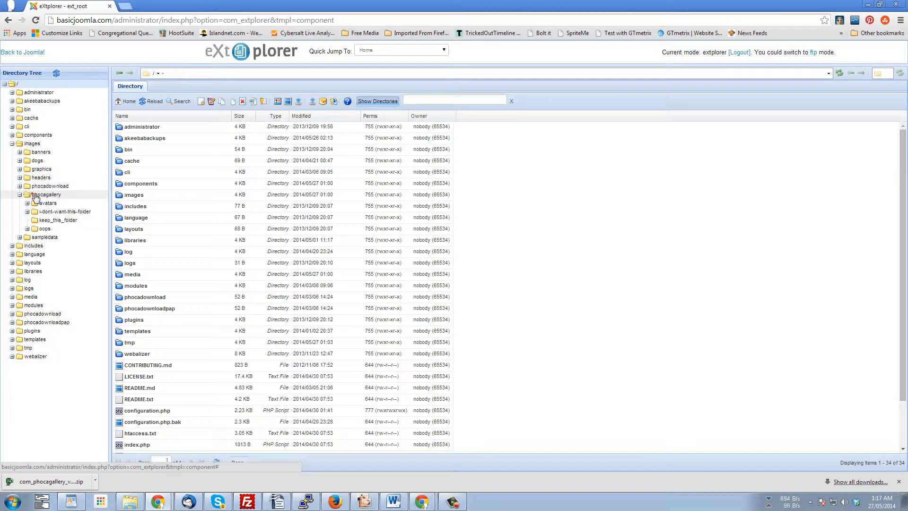
left_click(47, 195)
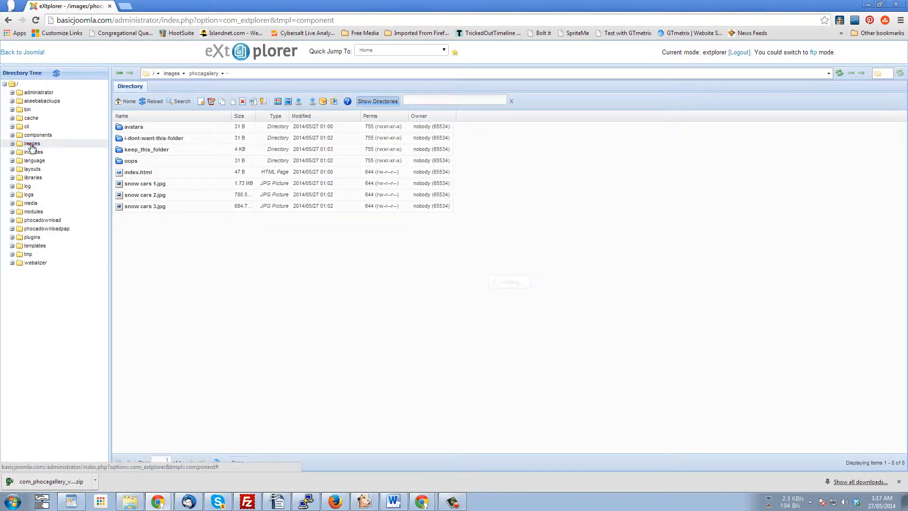
left_click(32, 143)
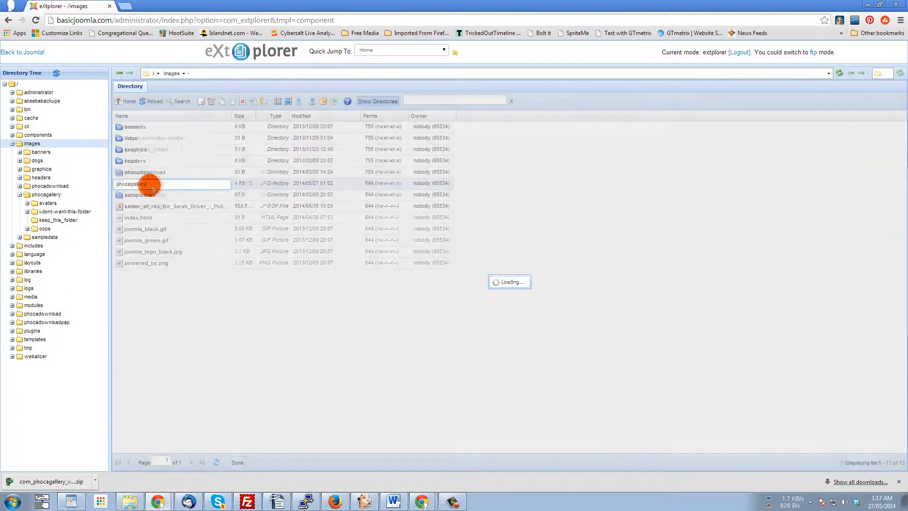
double_click(143, 183)
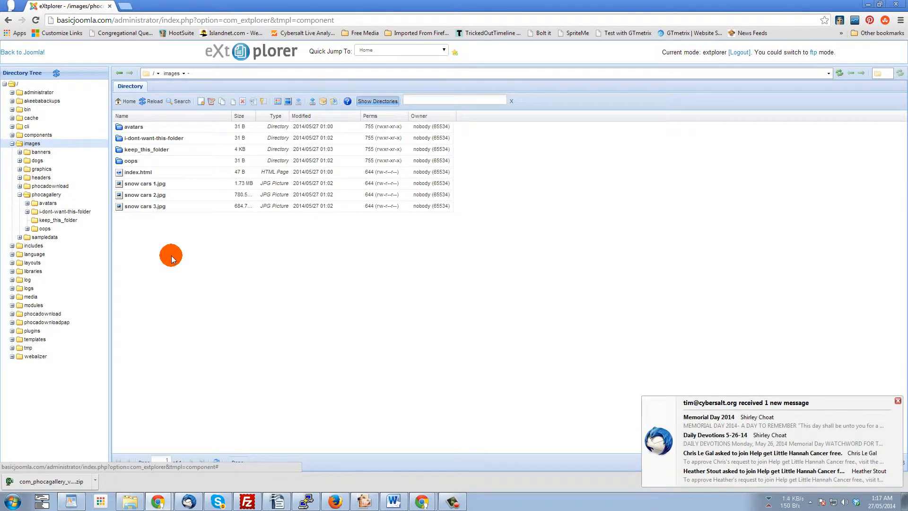
left_click(145, 207)
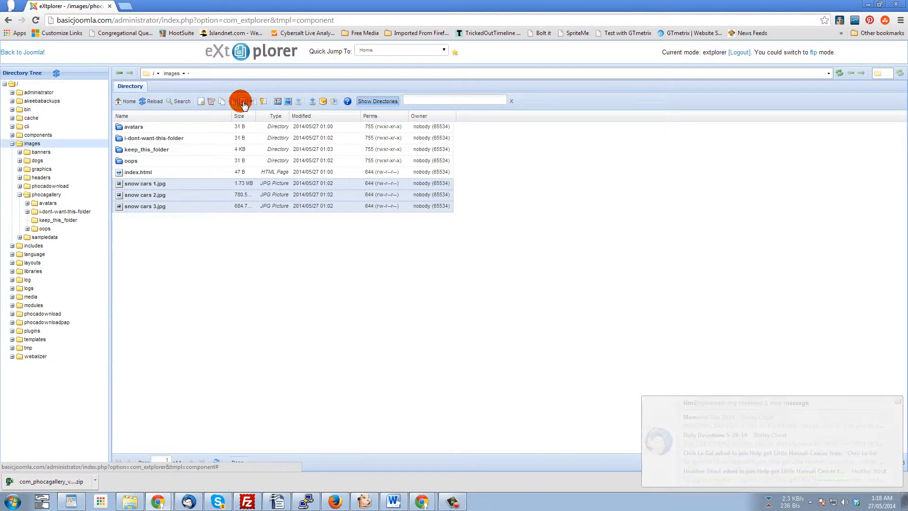
Step: Delete the three selected snow cars pictures and confirm with Yes
left_click(242, 101)
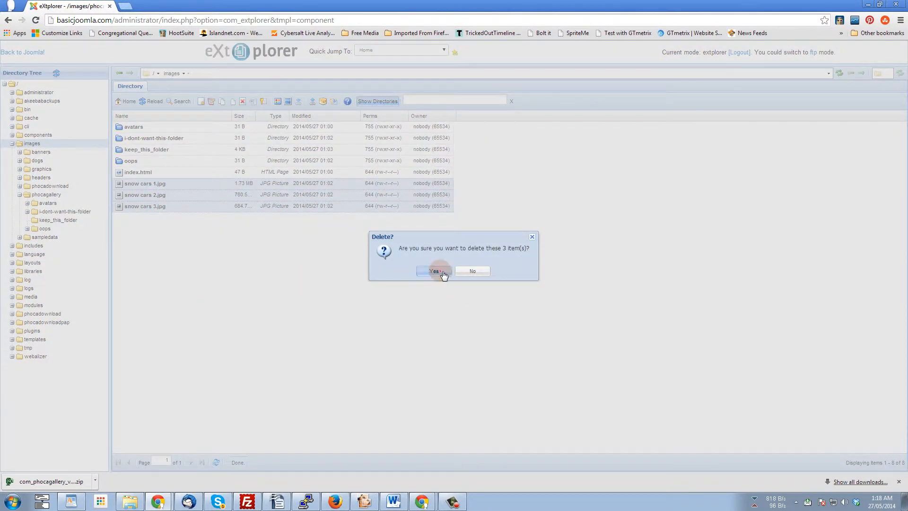
left_click(433, 271)
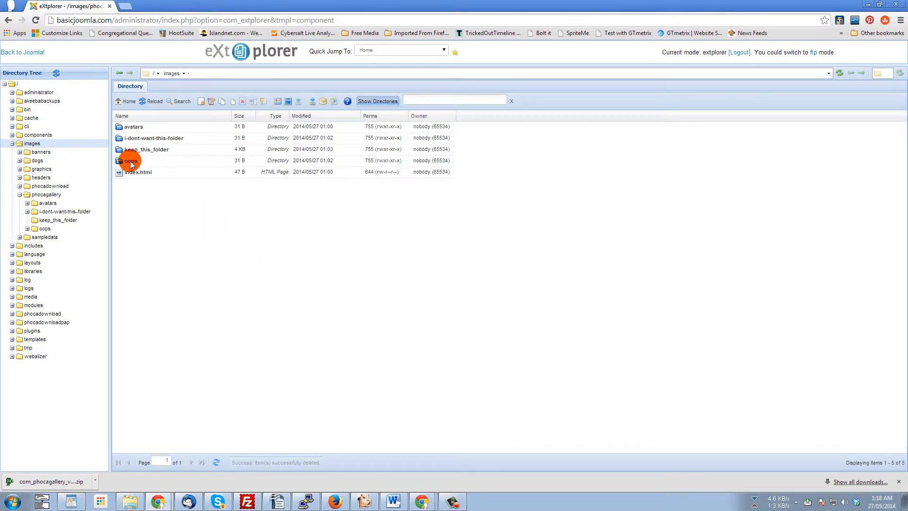
Step: Delete the oops and i-dont-want-this-folder folders, confirming with Yes
left_click(242, 101)
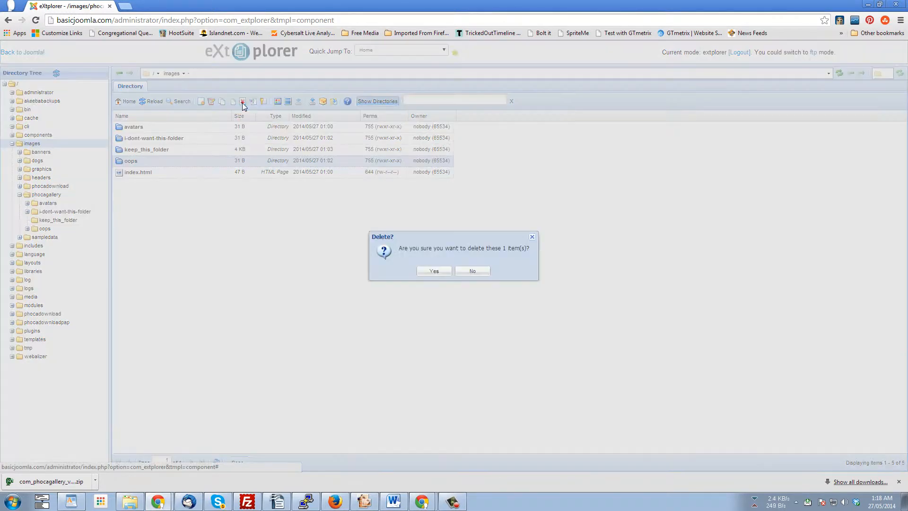
left_click(434, 271)
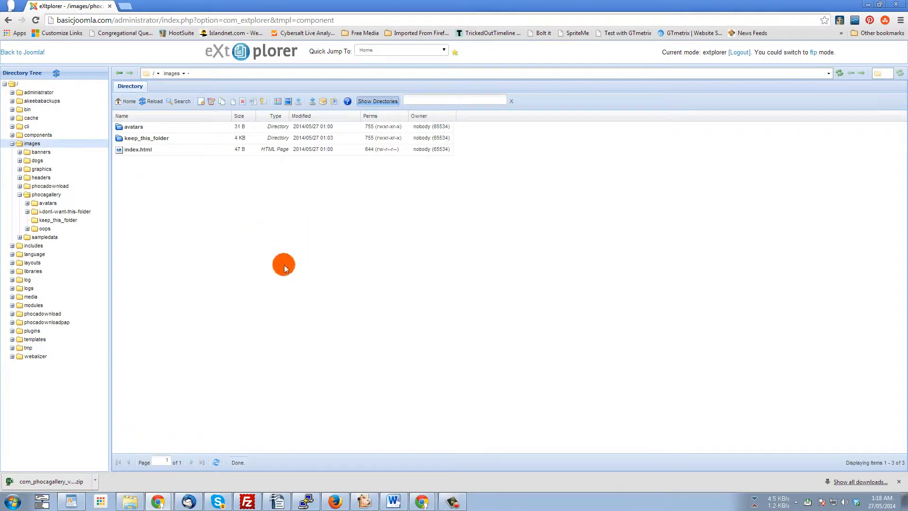
mouse_move(243, 63)
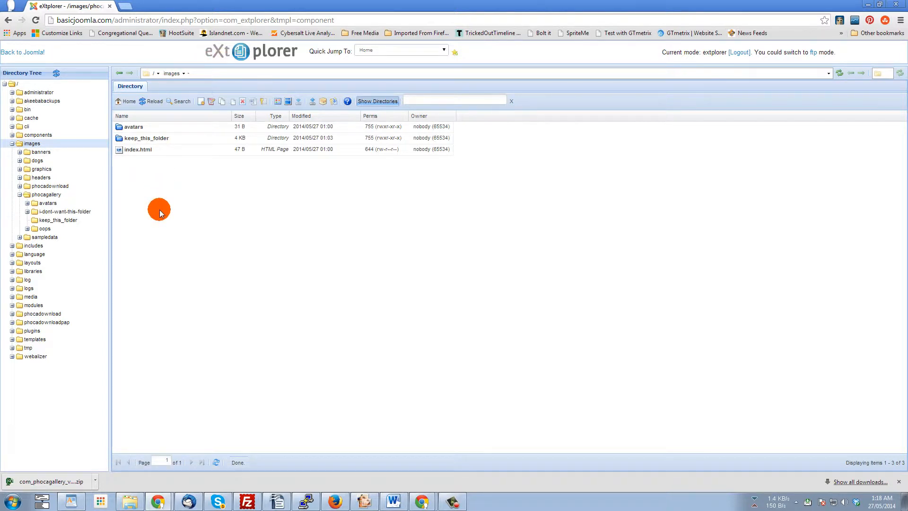
mouse_move(57, 195)
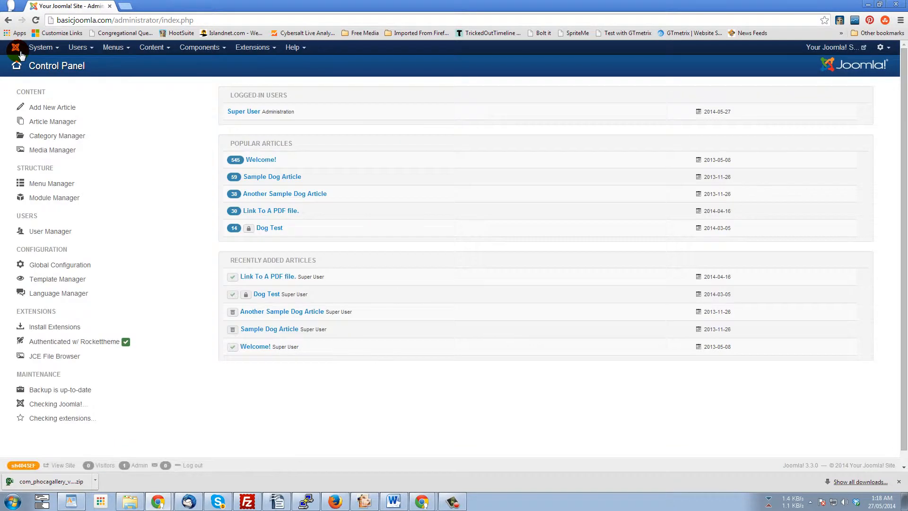
Step: Reopen Phoca Gallery's control panel from Components and start Multiple Add
left_click(199, 47)
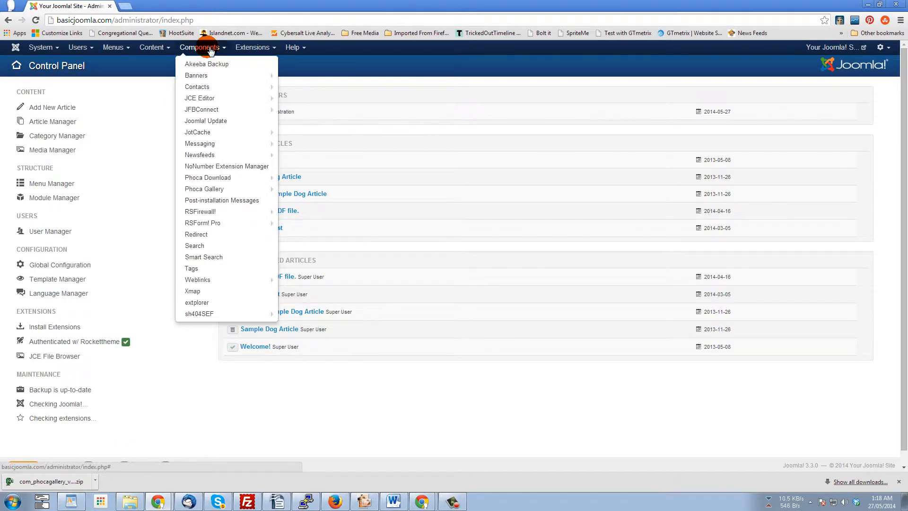
mouse_move(204, 189)
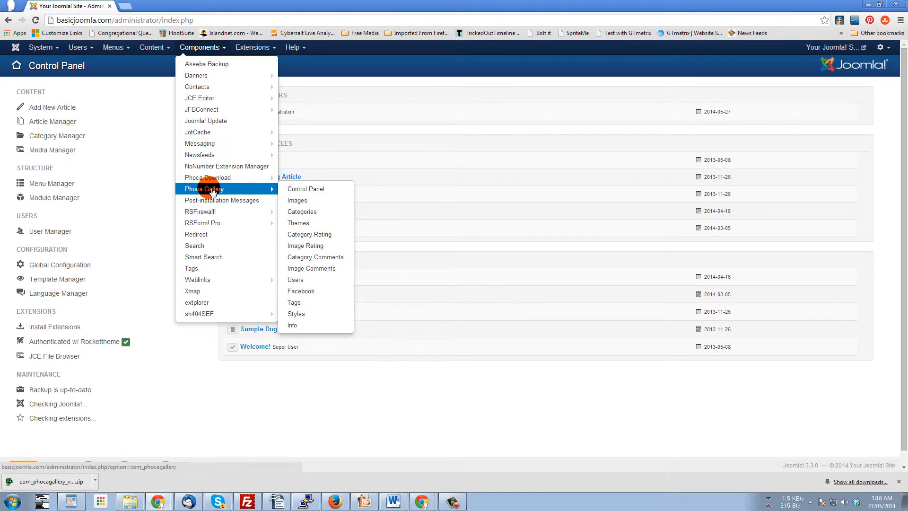
mouse_move(305, 189)
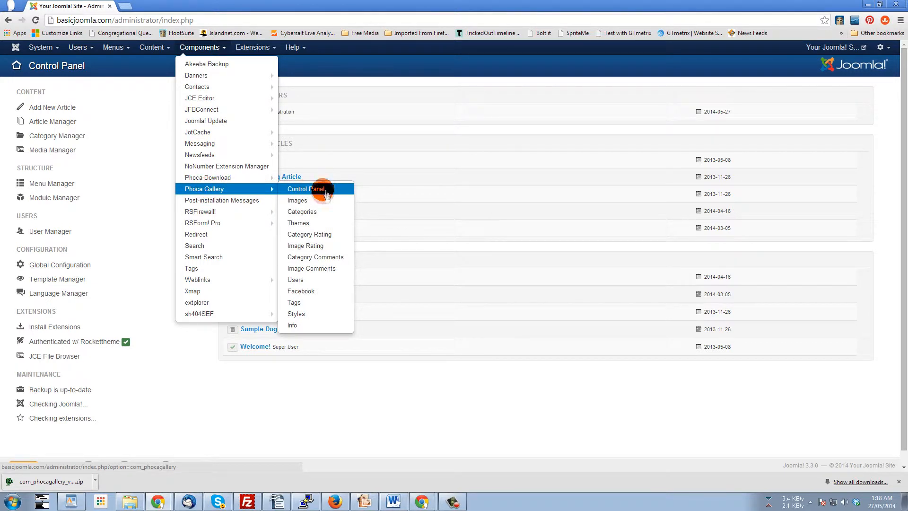
left_click(297, 200)
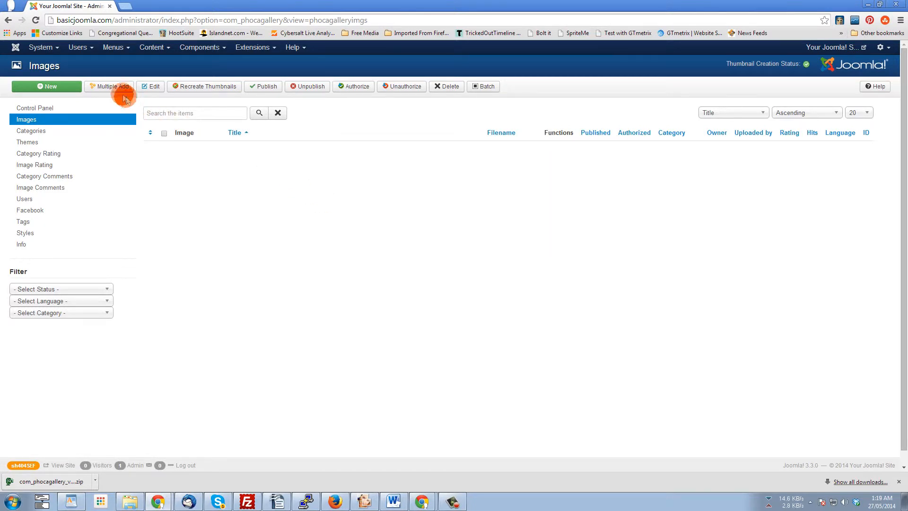
left_click(108, 86)
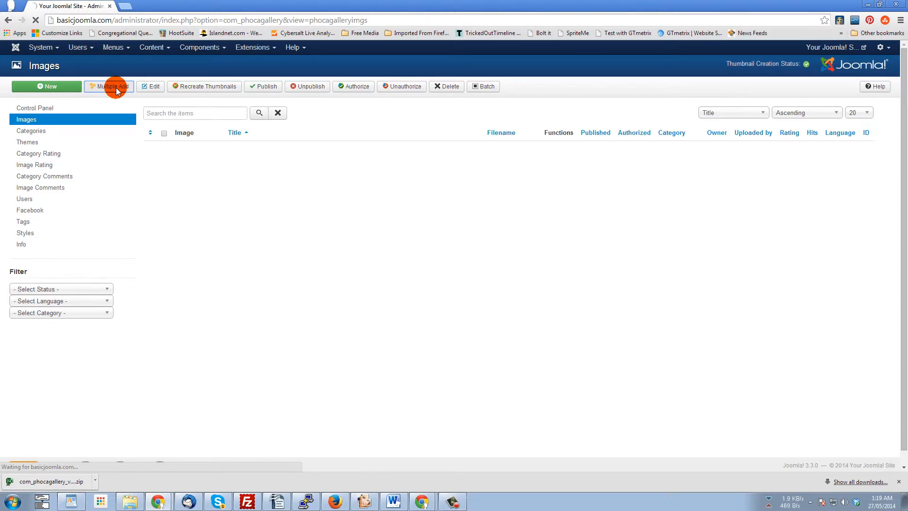
left_click(109, 86)
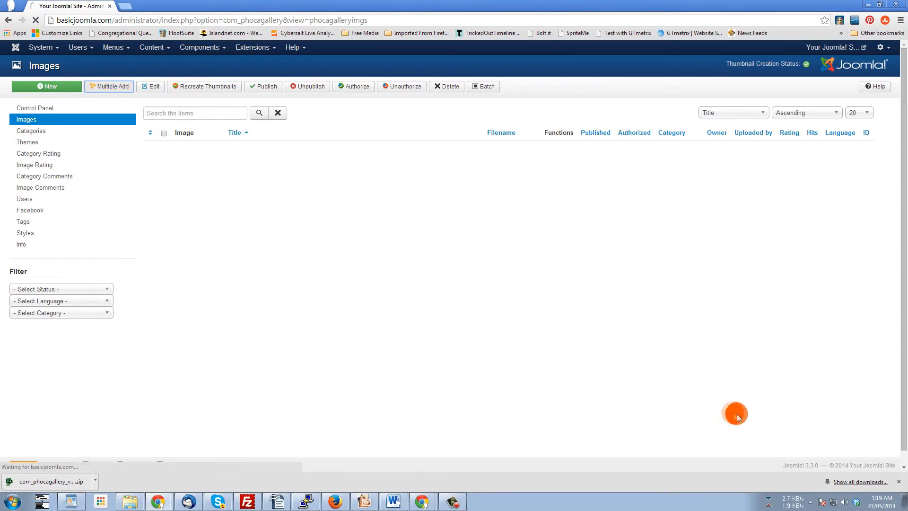
left_click(109, 86)
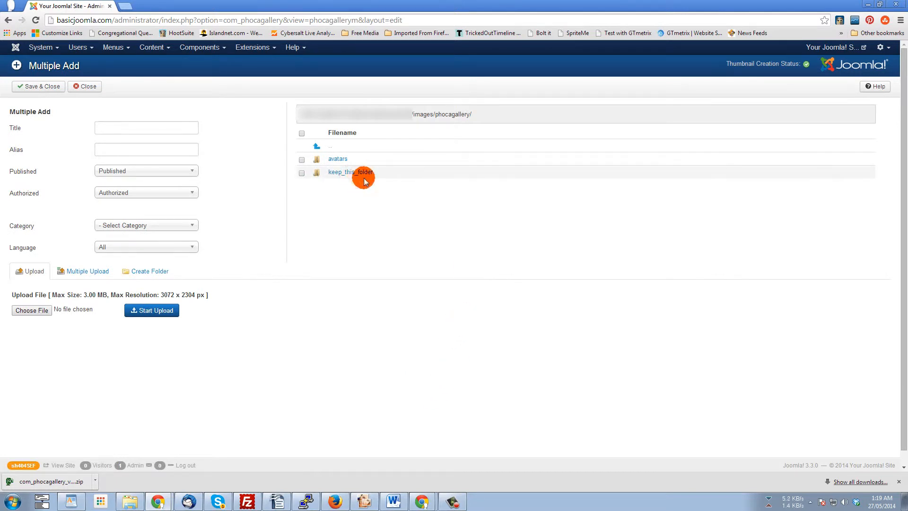
left_click(350, 173)
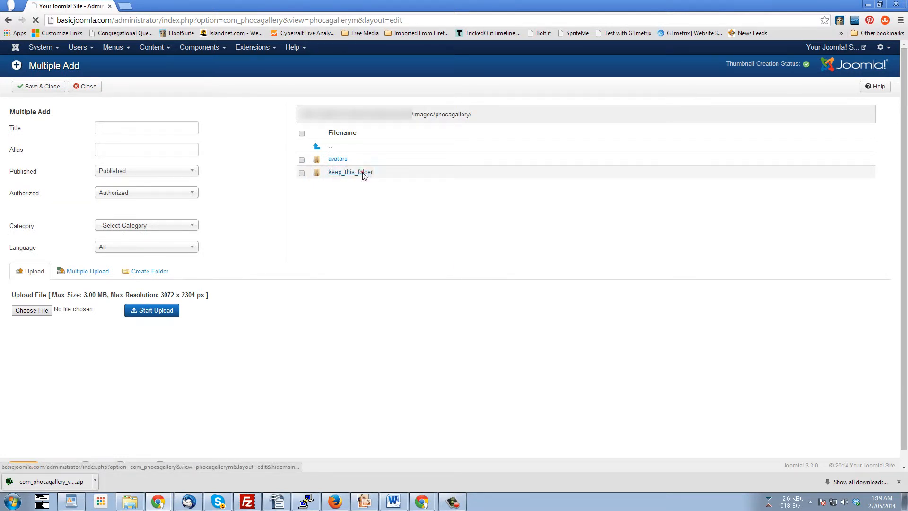
left_click(350, 172)
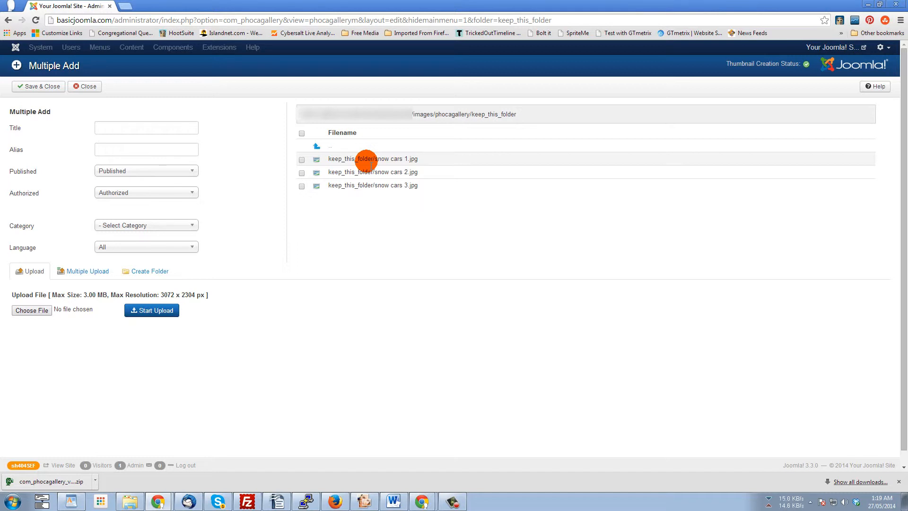
mouse_move(84, 86)
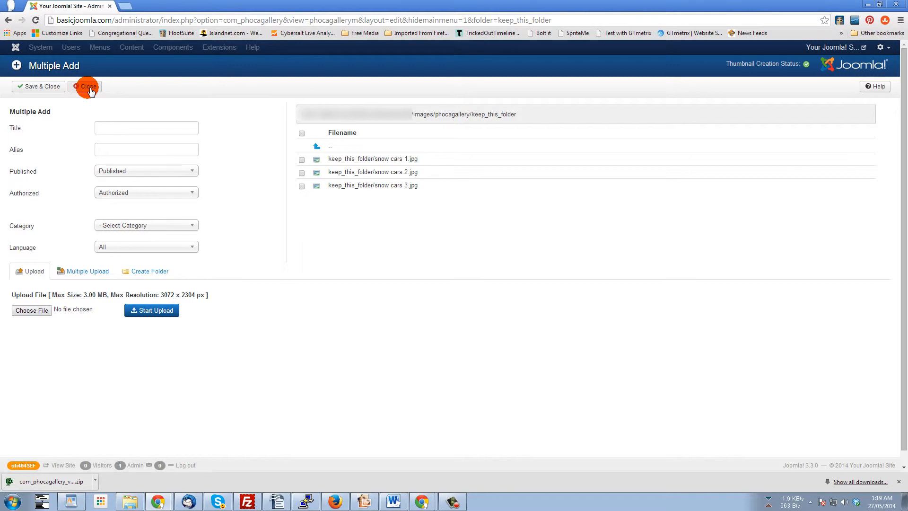
left_click(85, 86)
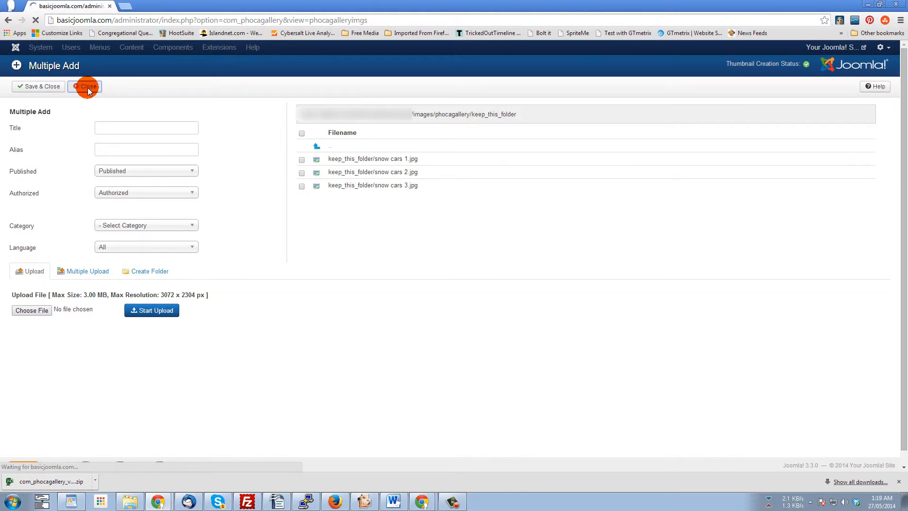
left_click(86, 86)
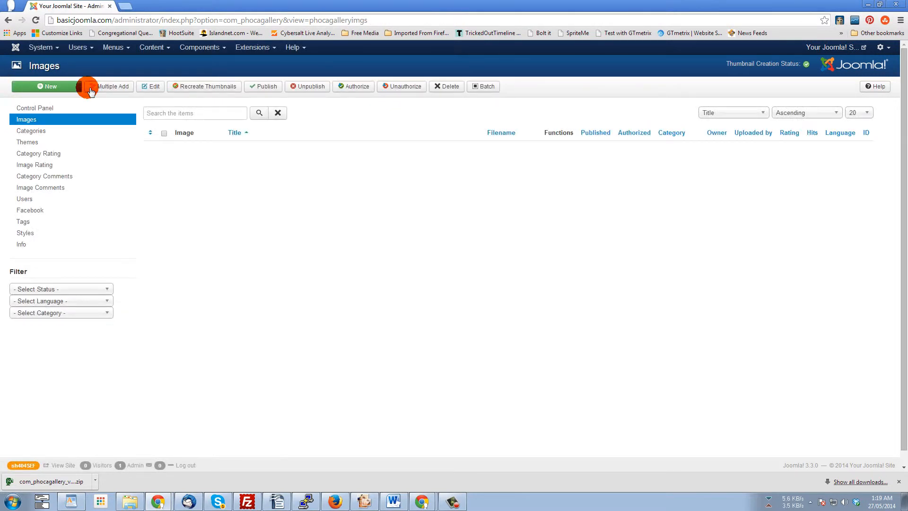